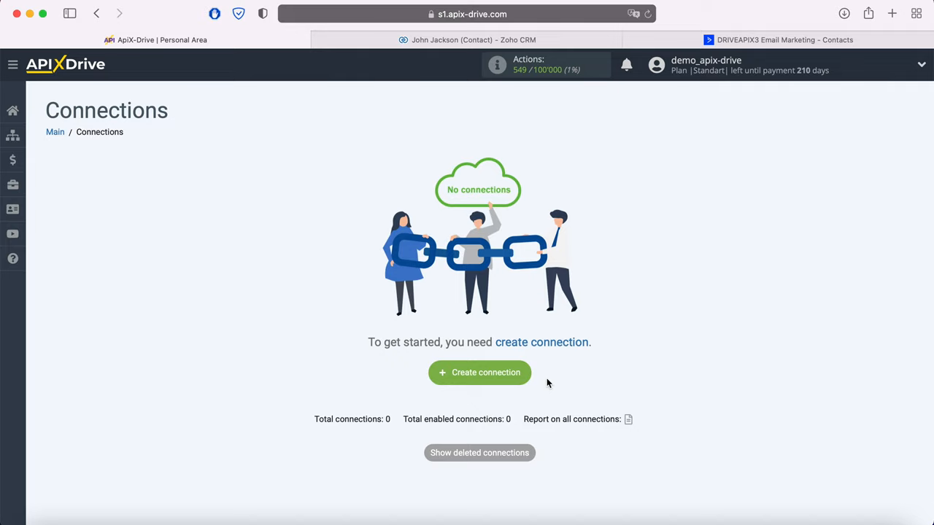
# Create a new connection and choose Zoho CRM as the data source system
pyautogui.click(467, 39)
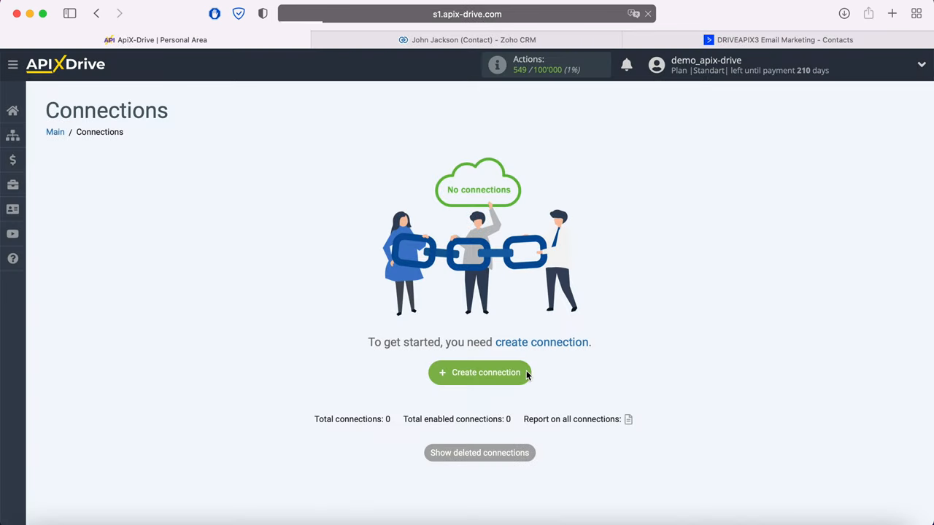
pyautogui.click(478, 372)
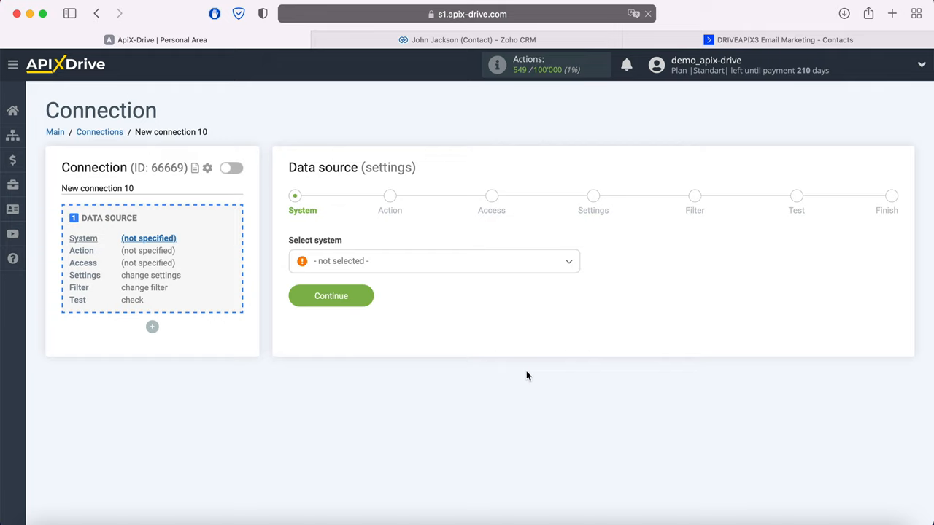
pyautogui.click(435, 260)
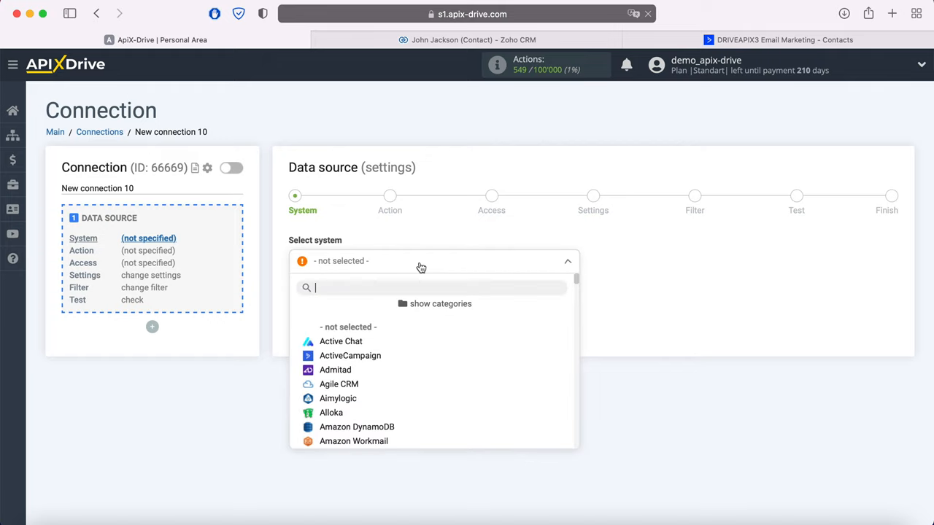
pyautogui.scroll(-3)
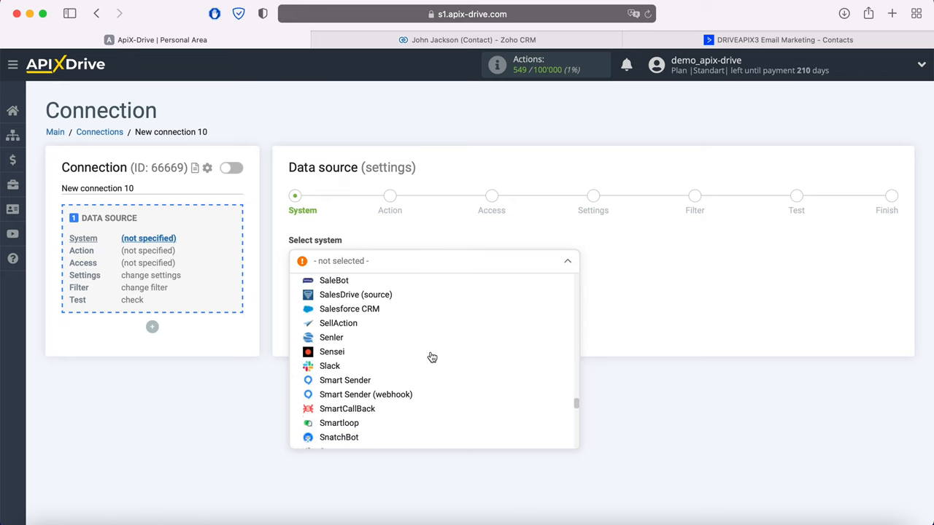
pyautogui.scroll(-3)
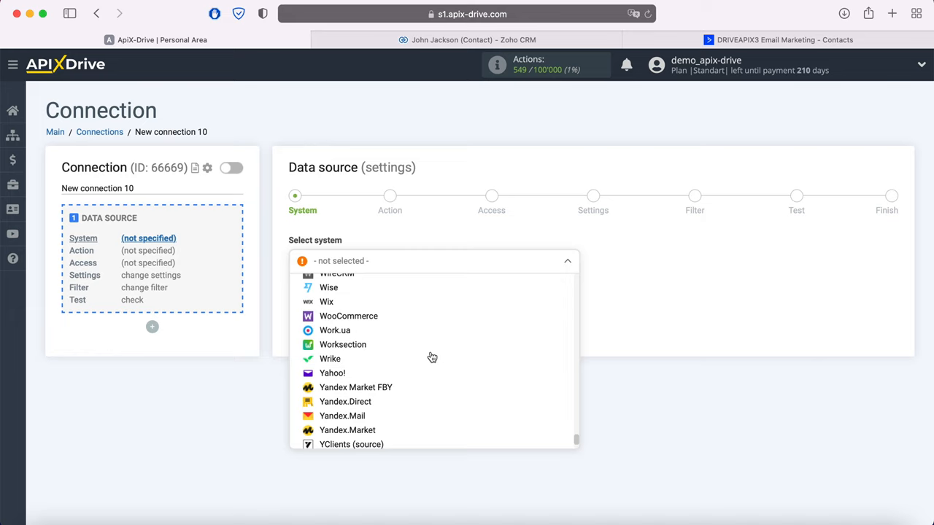
pyautogui.click(435, 260)
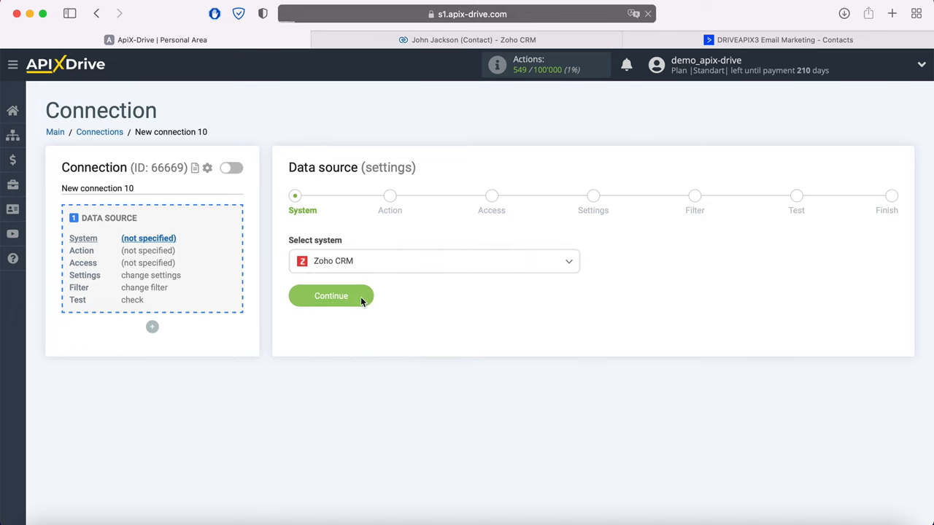
# Confirm Zoho CRM with the Get Contacts (new) action as the trigger
pyautogui.click(330, 295)
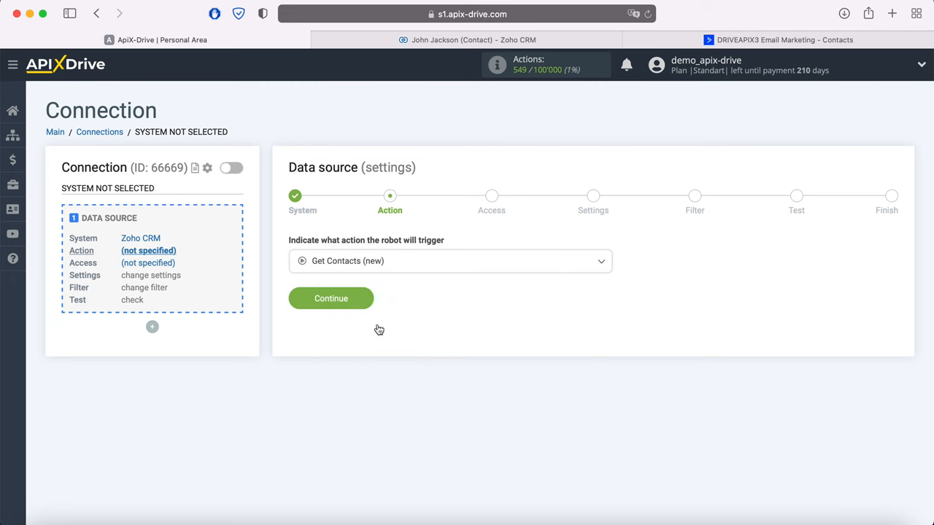
pyautogui.click(330, 298)
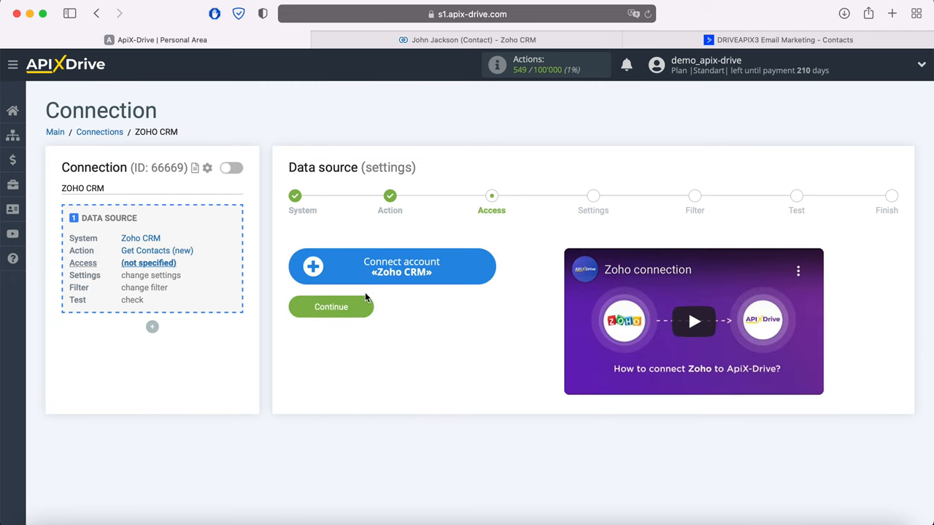
# Sign in to the Zoho account as 'apixdriv' and authorize ApiX Drive access to CRM data
pyautogui.click(391, 265)
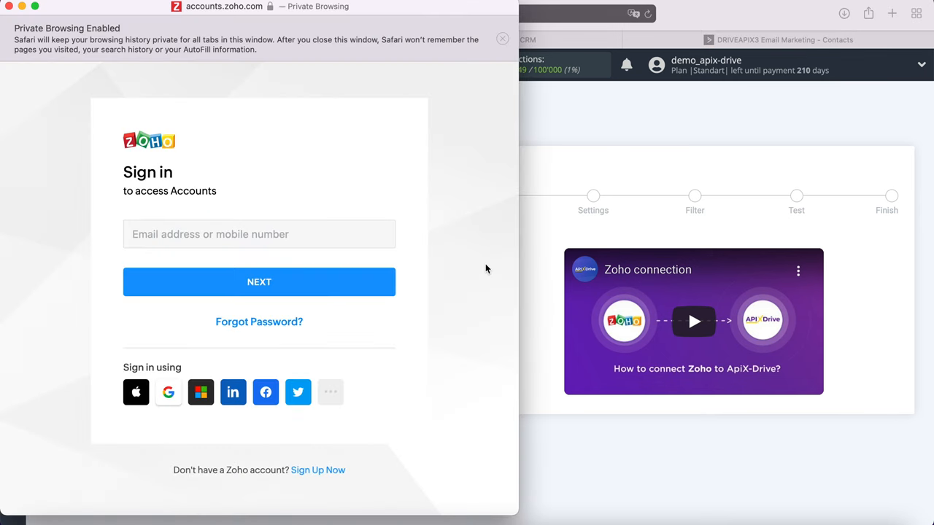
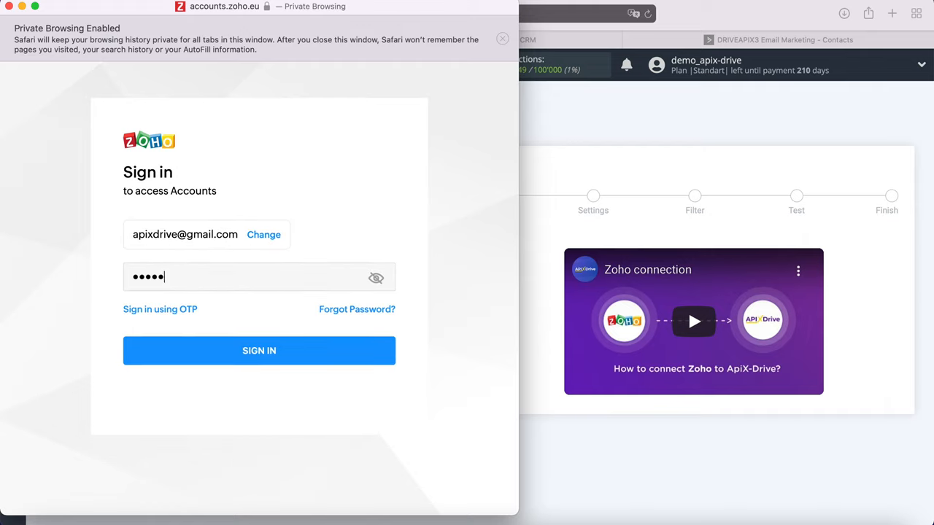
pyautogui.write('password')
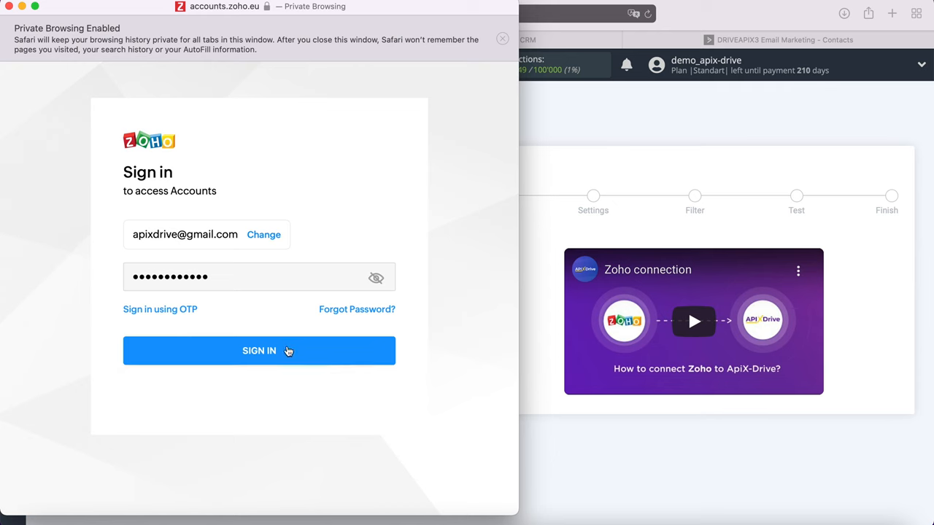
pyautogui.click(260, 350)
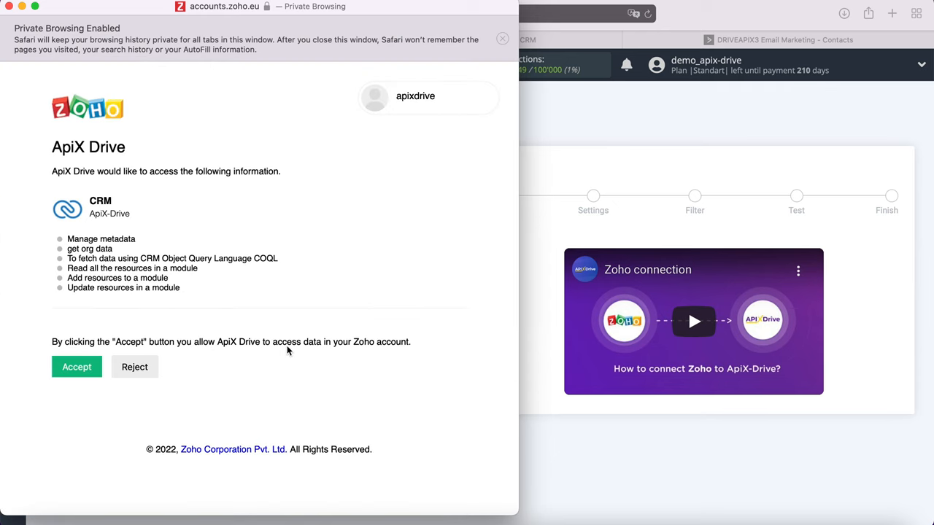
pyautogui.click(76, 367)
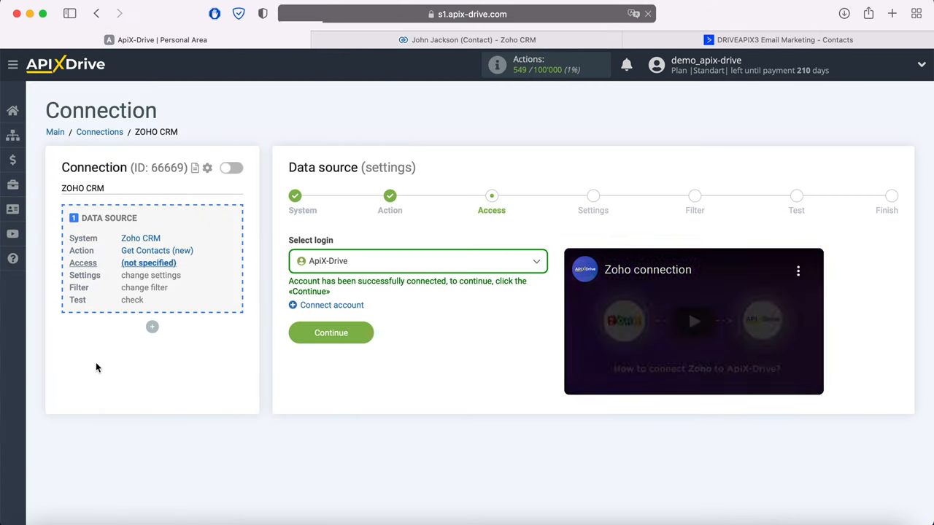
pyautogui.click(418, 260)
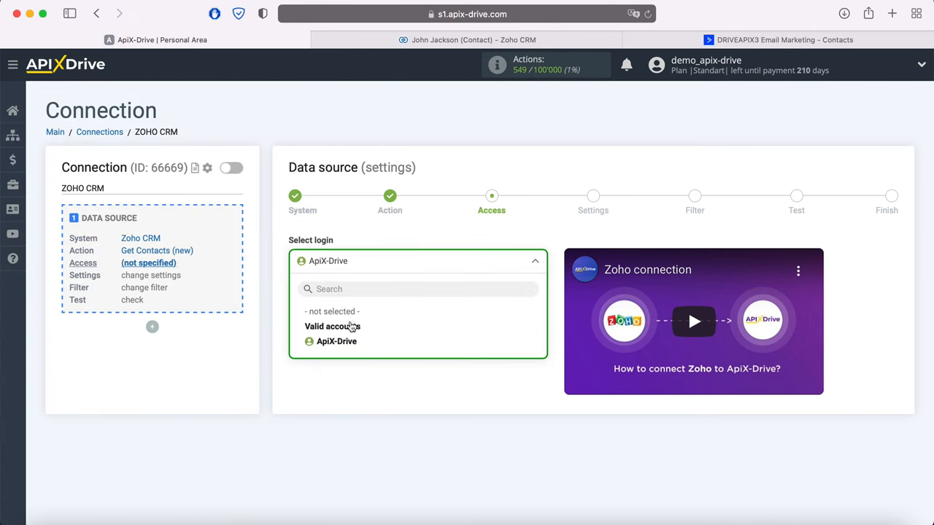
# Use the connected ApiX-Drive login and continue through Settings and Filter without a filter
pyautogui.click(335, 342)
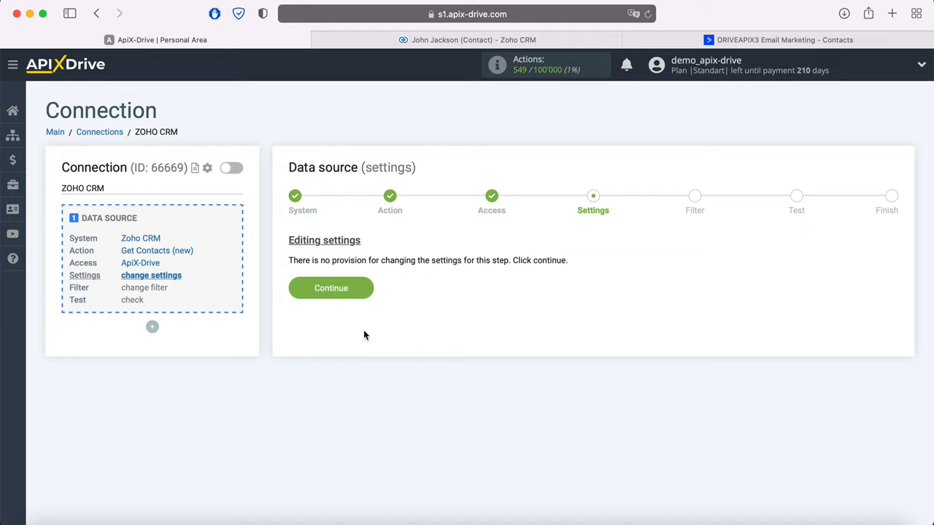
pyautogui.moveTo(364, 310)
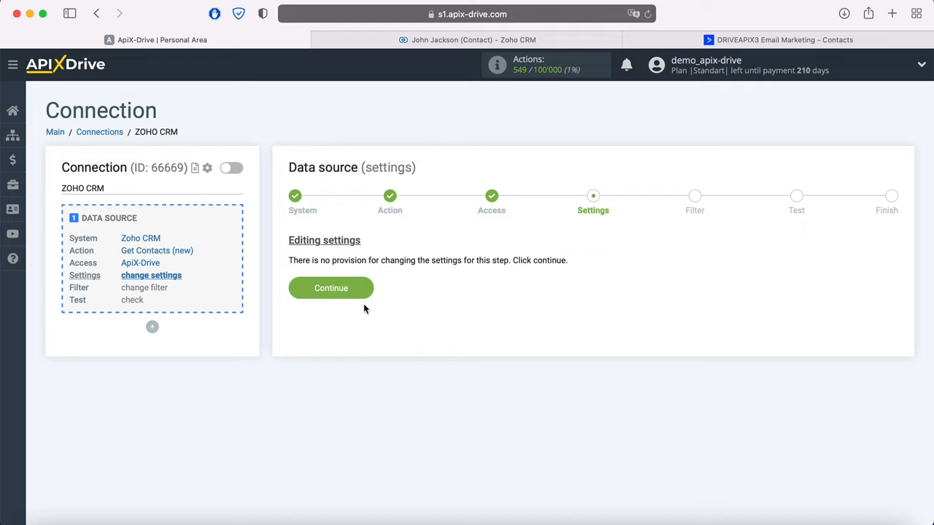
pyautogui.click(330, 287)
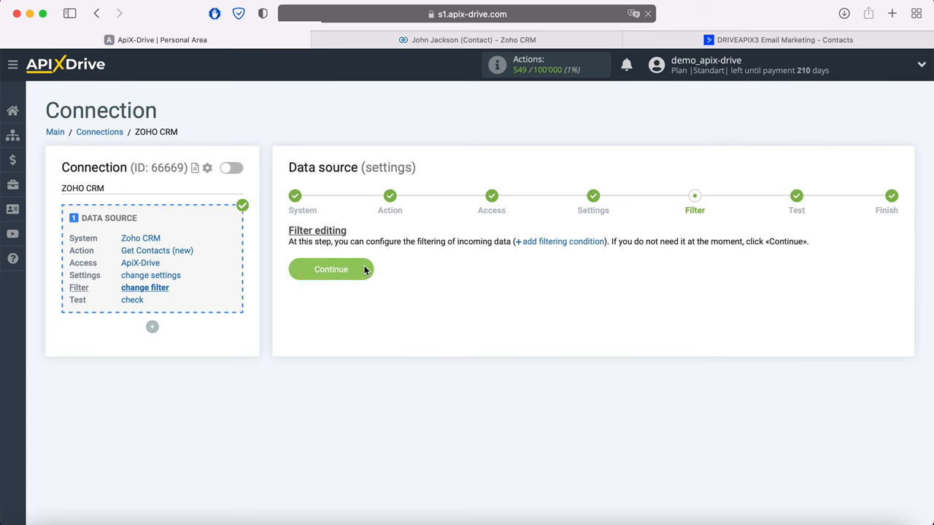
pyautogui.click(330, 268)
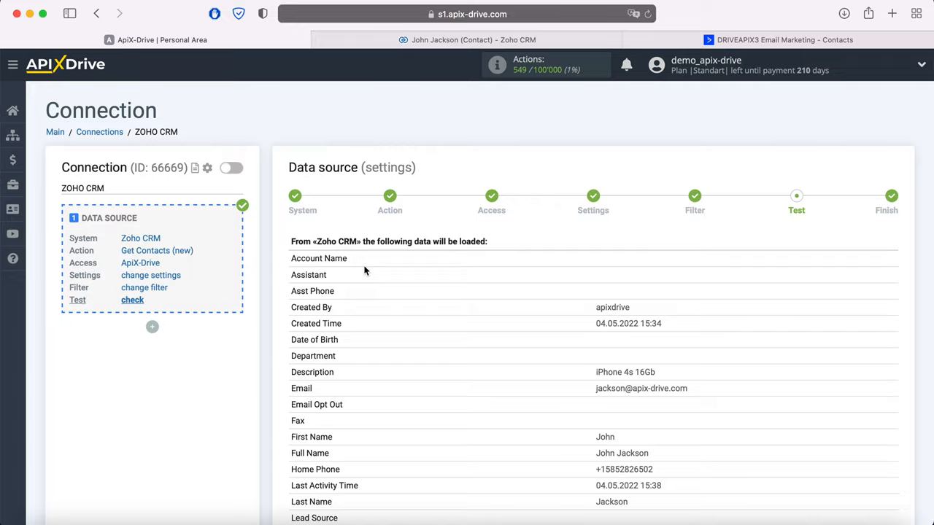
# Accept the test contact data and start configuring the data destination
pyautogui.scroll(-3)
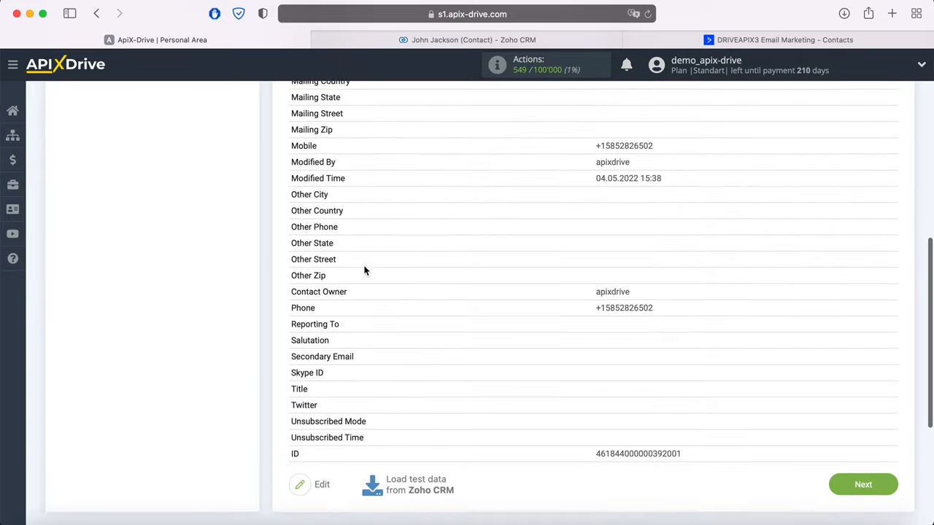
pyautogui.click(863, 485)
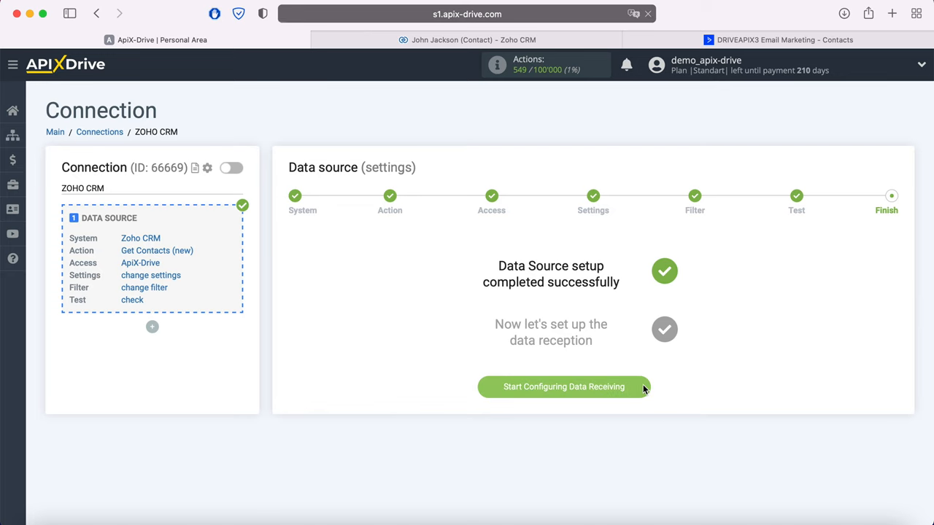
pyautogui.click(563, 387)
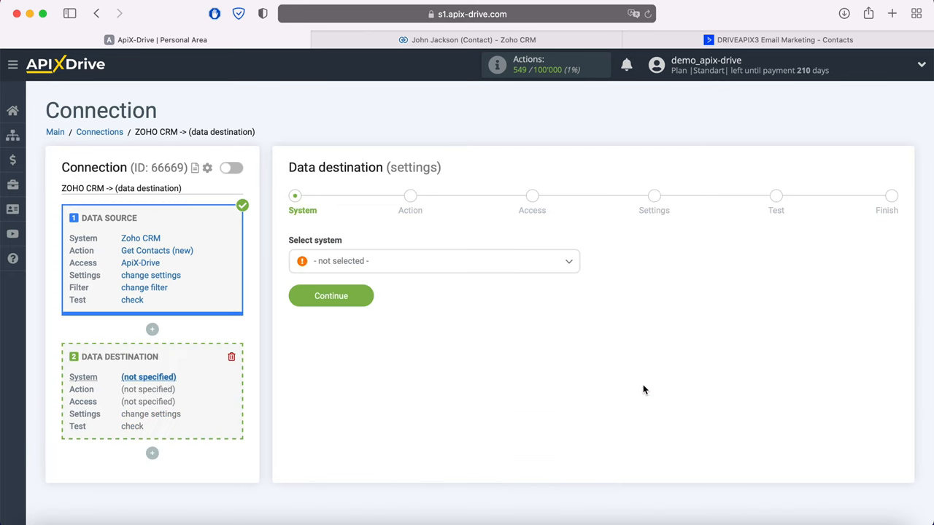
# Set ActiveCampaign as destination with the Add / Update Contact action and start linking its account
pyautogui.click(433, 259)
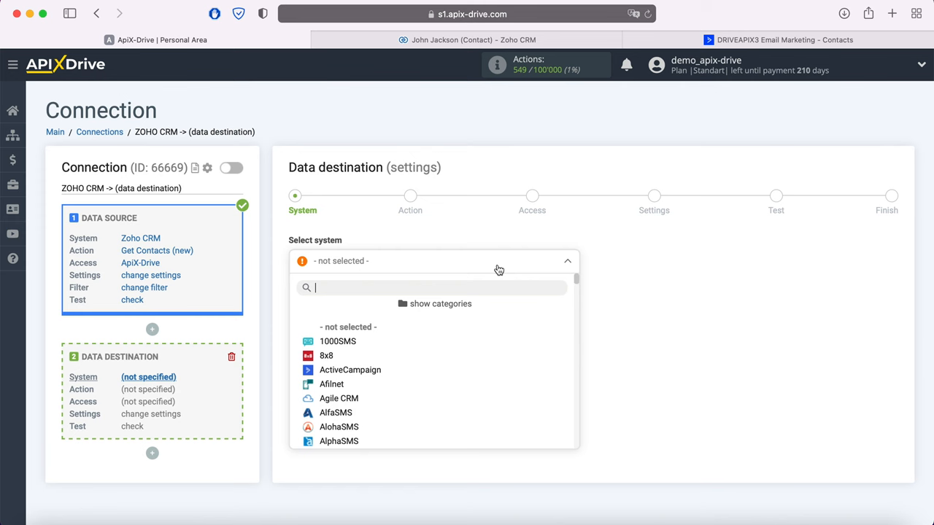
pyautogui.click(350, 370)
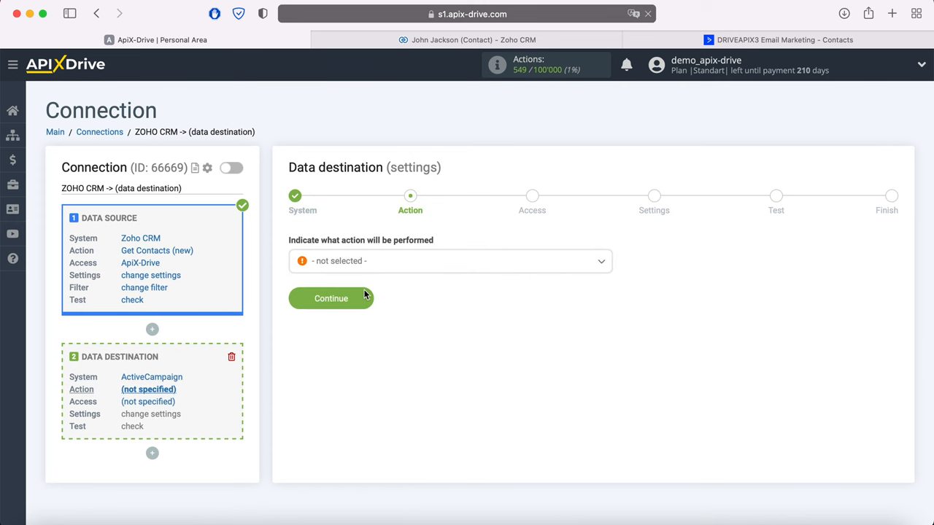
pyautogui.click(450, 260)
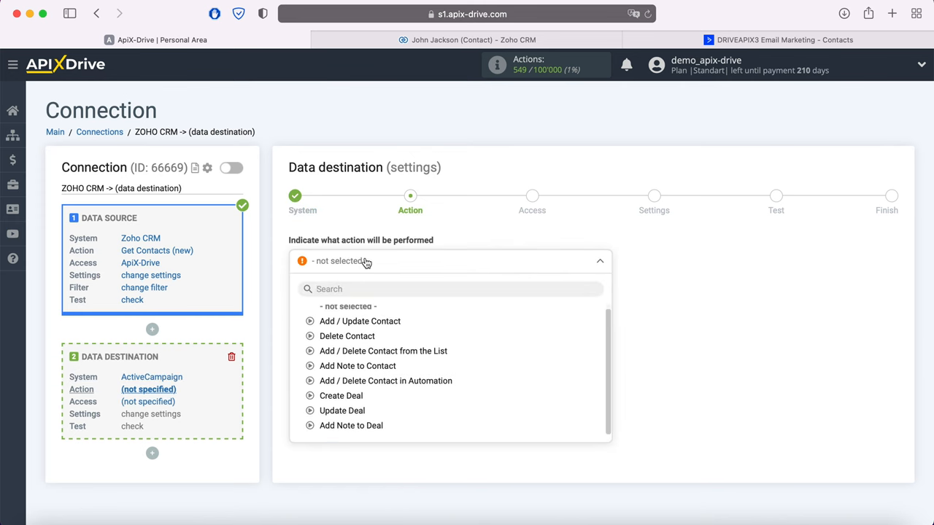
pyautogui.click(359, 321)
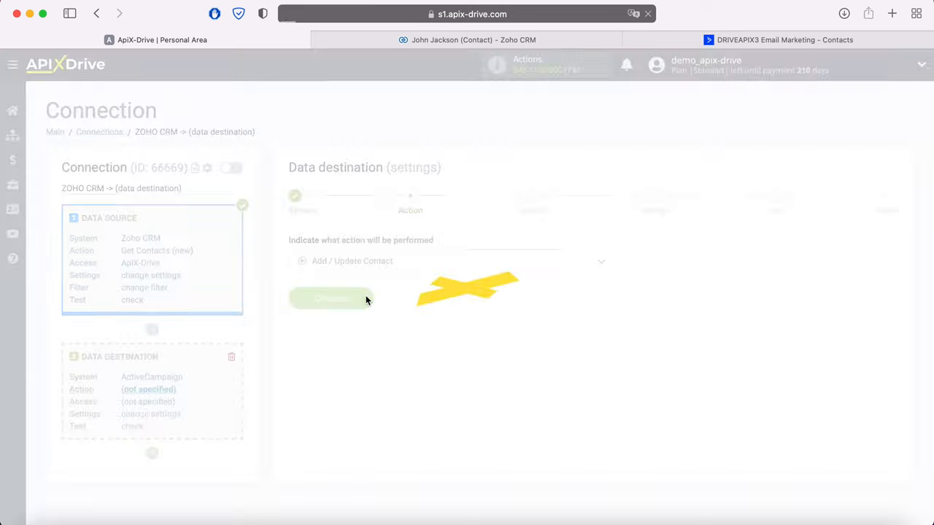
pyautogui.click(330, 299)
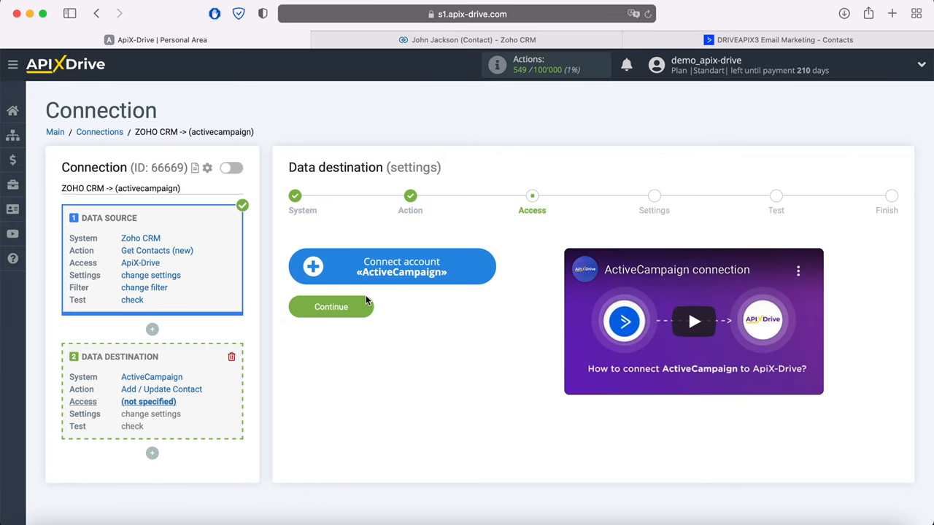
pyautogui.click(391, 266)
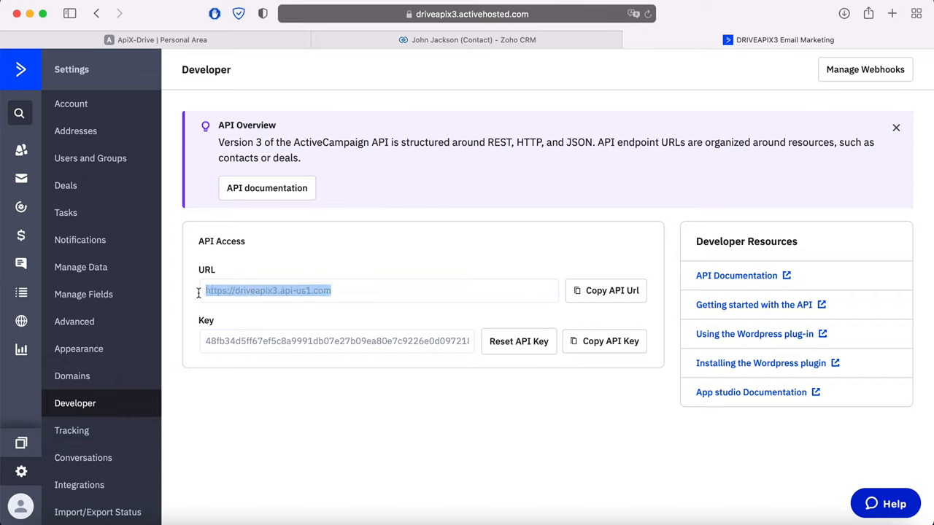
# Copy the ActiveCampaign API Access URL from the Developer settings
pyautogui.rightClick(269, 290)
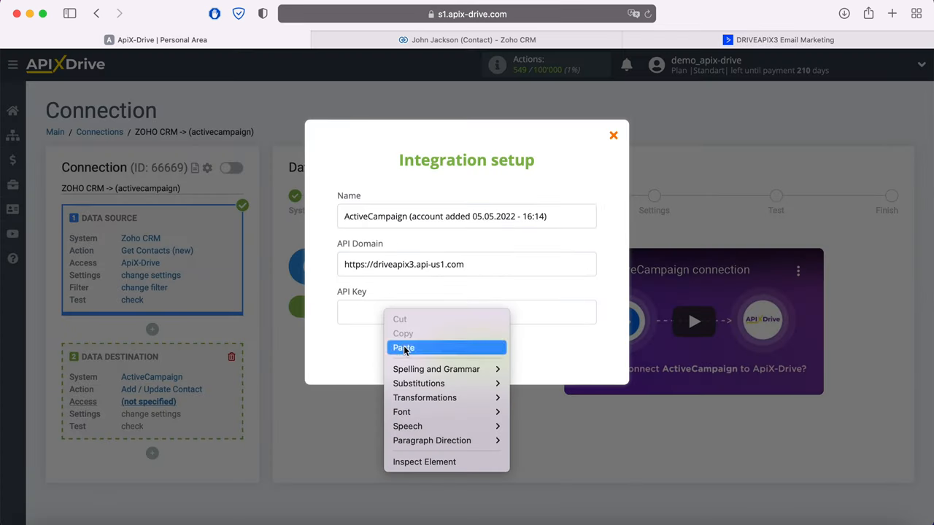
# Save the ActiveCampaign API key and use that account as the destination login
pyautogui.click(402, 347)
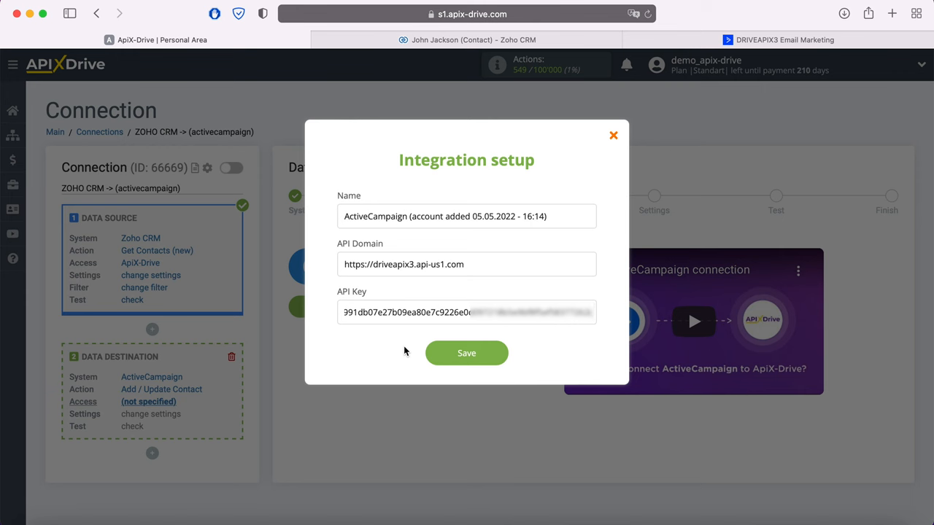
pyautogui.click(467, 353)
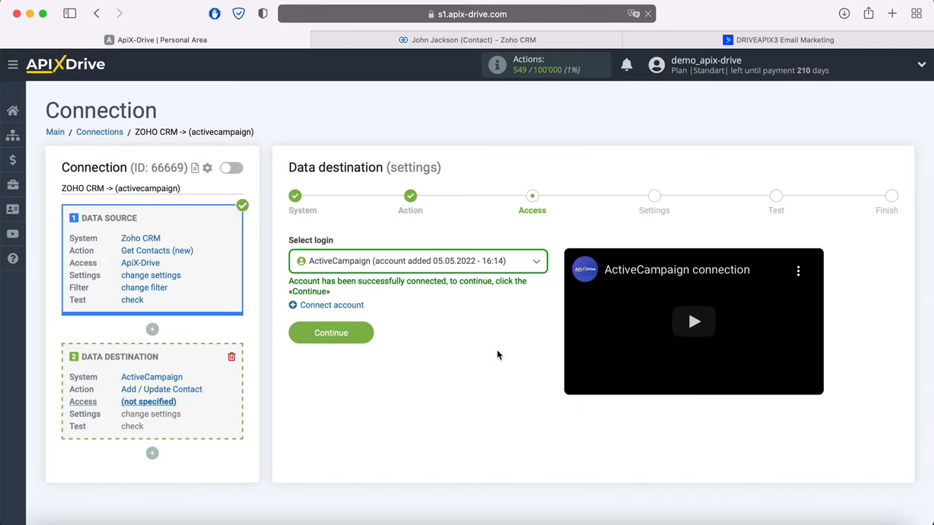
pyautogui.click(417, 260)
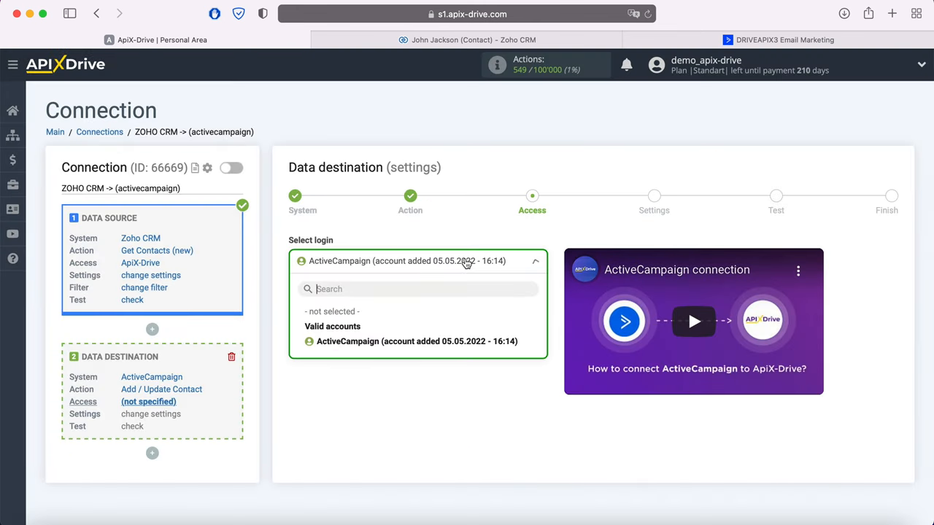
pyautogui.click(414, 342)
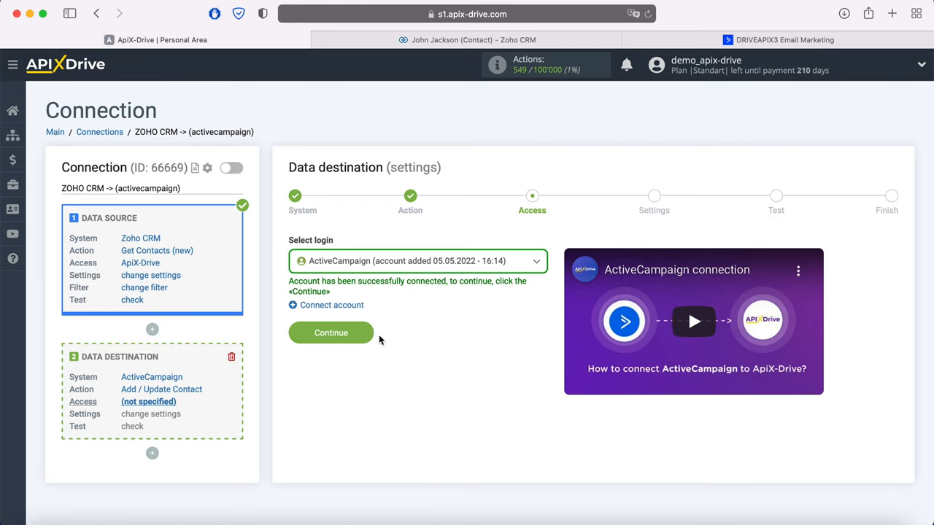
pyautogui.click(330, 332)
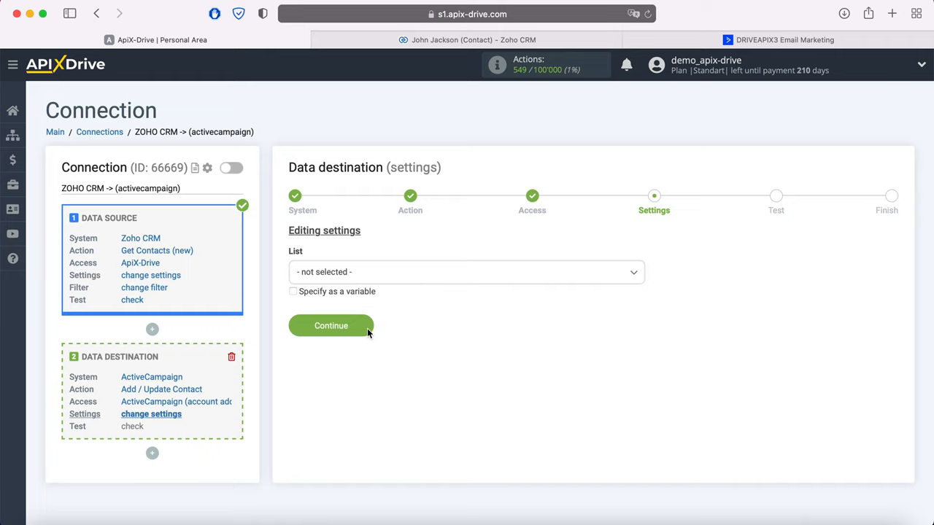
pyautogui.moveTo(383, 280)
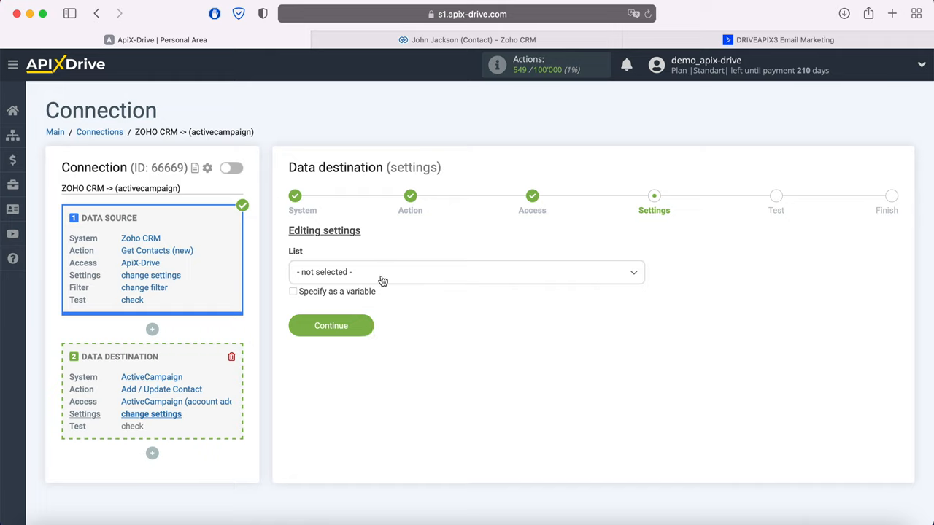
# Choose Master Contact List and map E-mail and First name to Zoho CRM Email and First Name
pyautogui.click(467, 272)
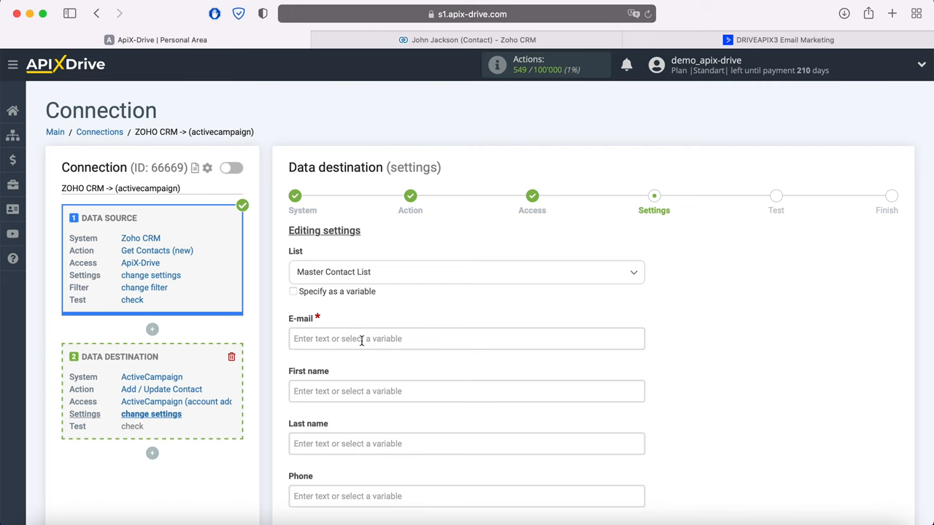
pyautogui.click(467, 338)
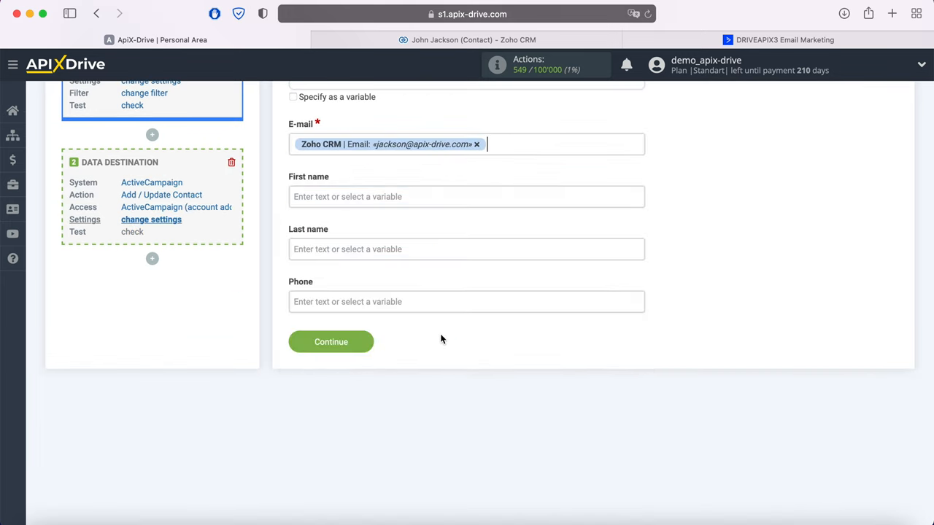
pyautogui.click(467, 195)
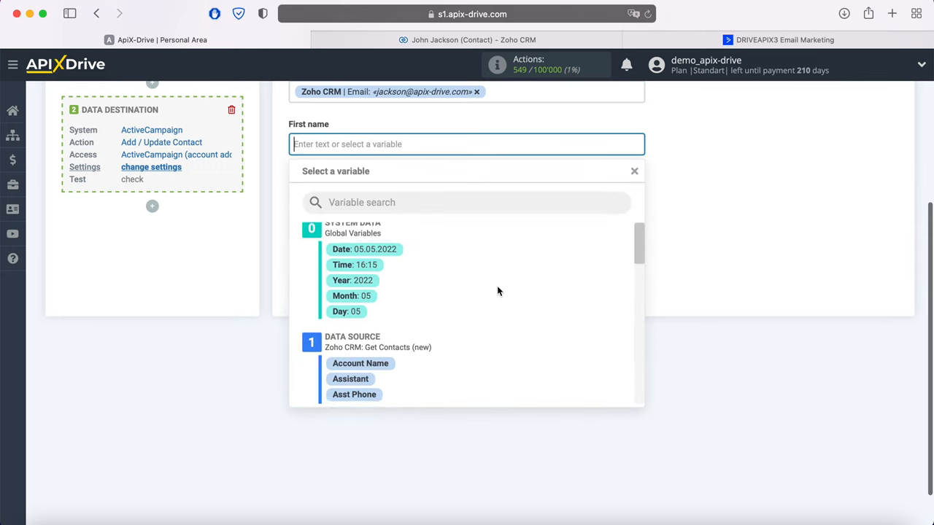
pyautogui.scroll(-3)
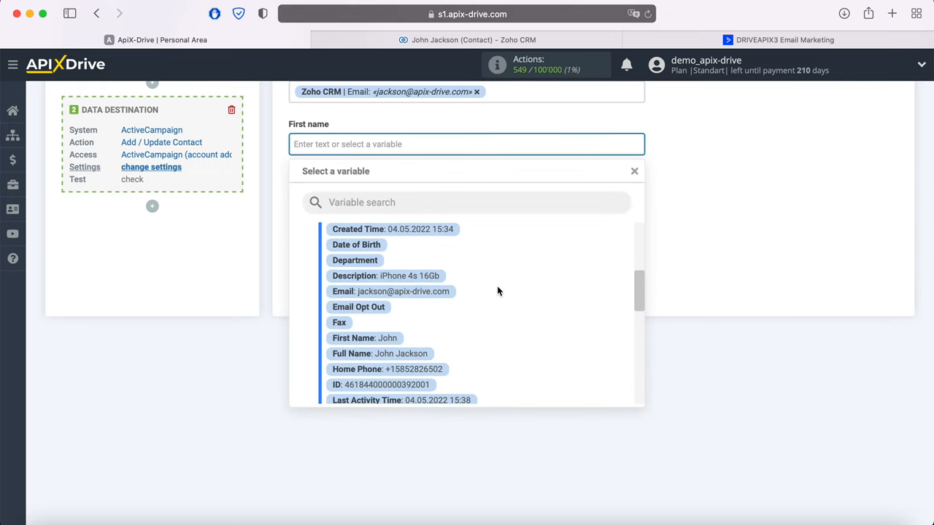
pyautogui.click(365, 339)
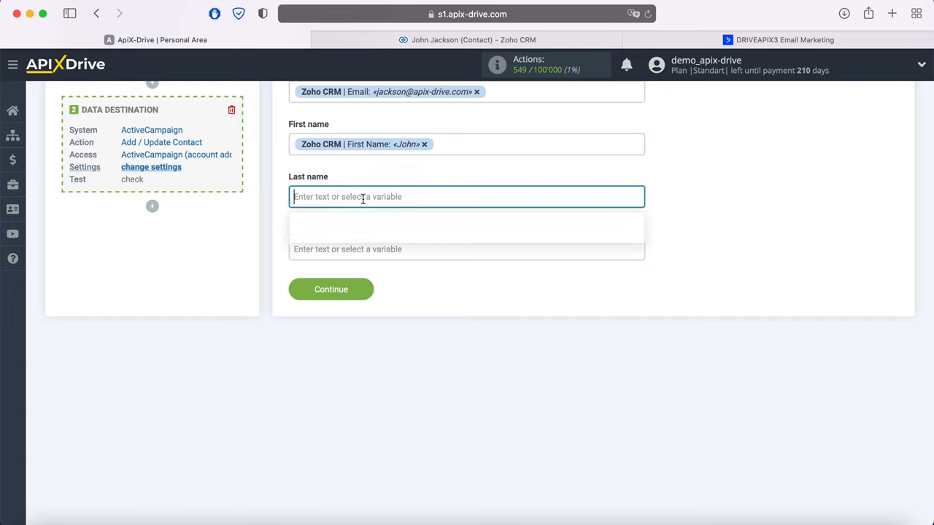
# Map Last name and Phone to Zoho CRM Last Name and Home Phone
pyautogui.click(467, 196)
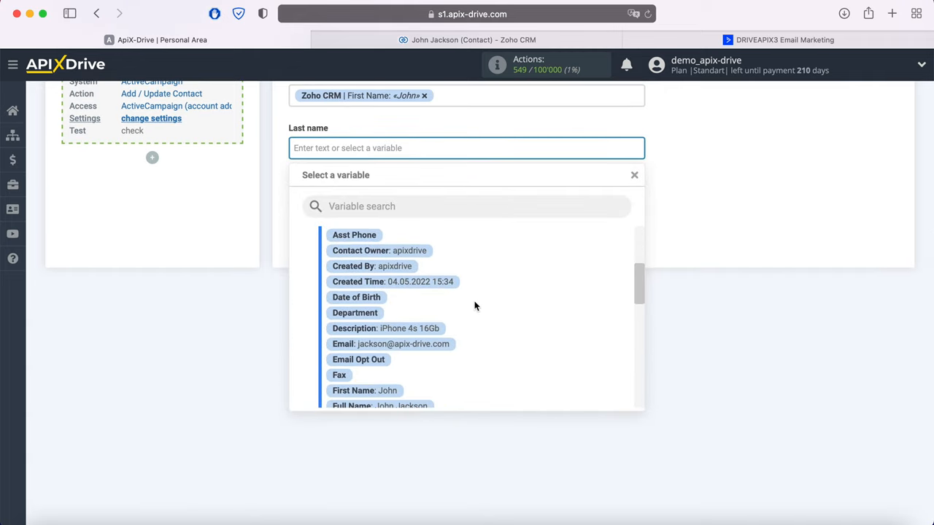
pyautogui.scroll(-3)
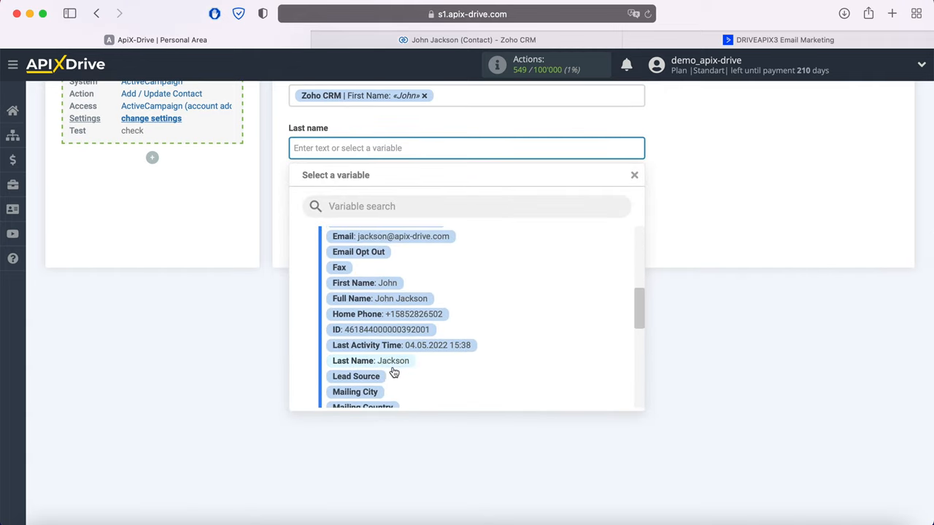
pyautogui.click(371, 360)
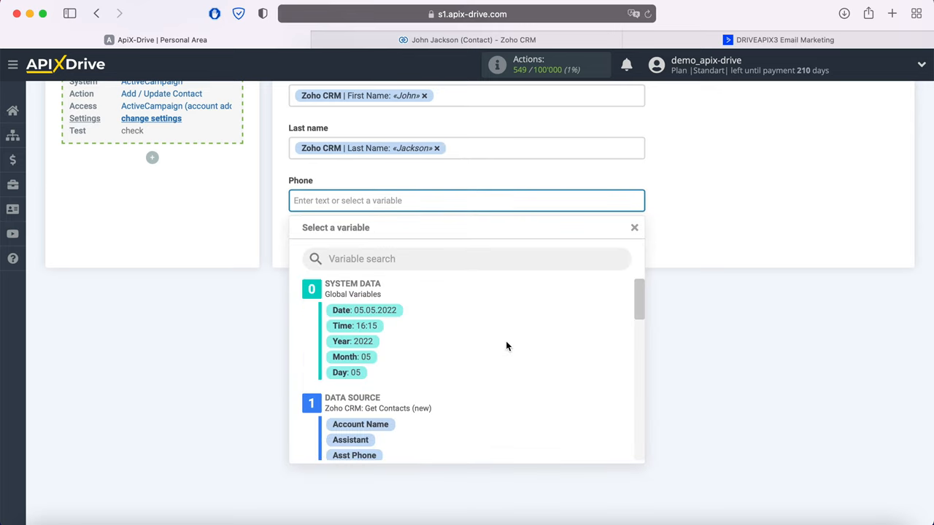
pyautogui.scroll(-3)
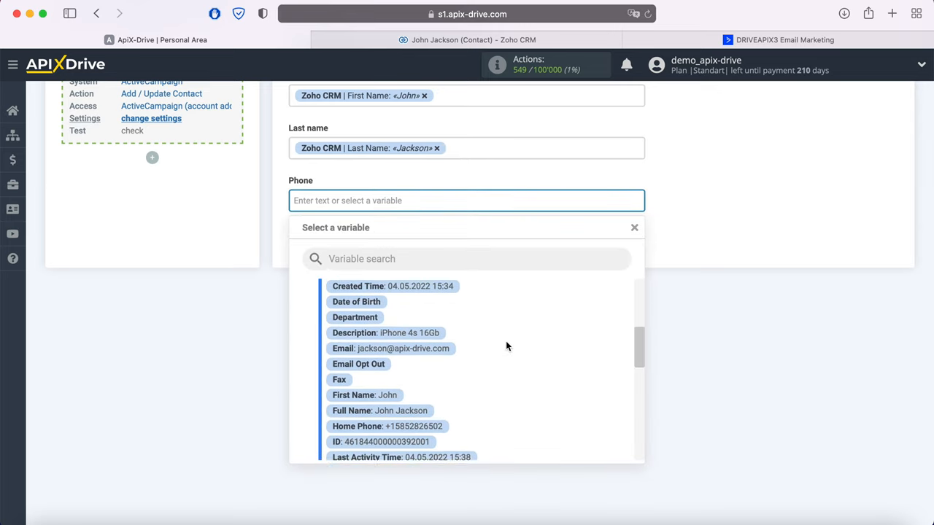
pyautogui.click(356, 426)
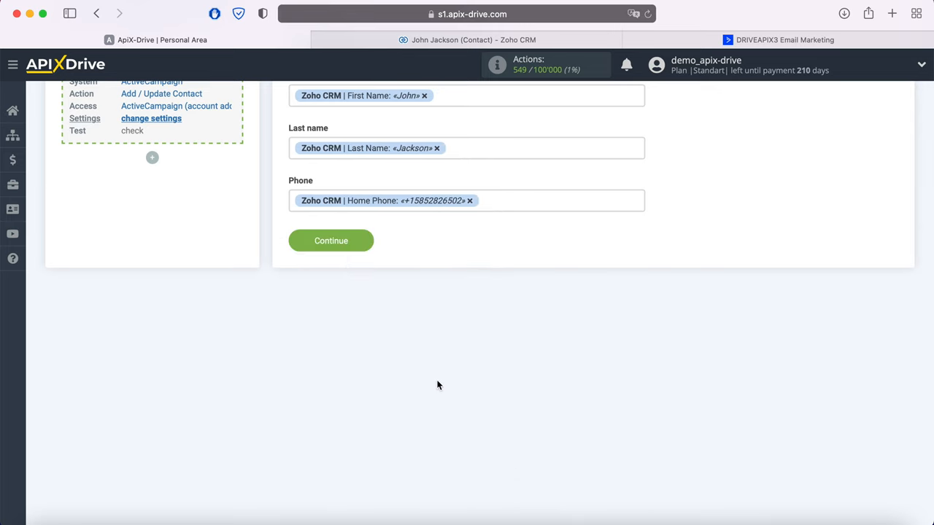
pyautogui.moveTo(397, 318)
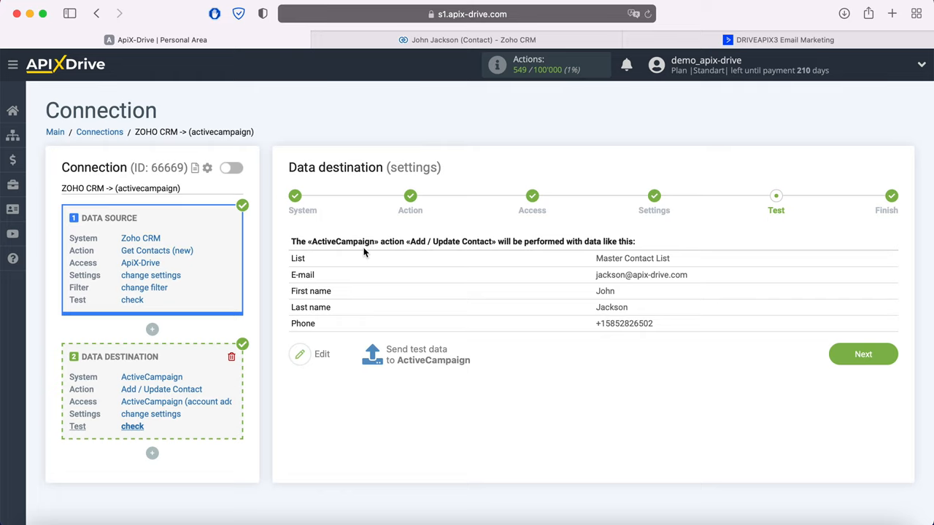
pyautogui.moveTo(328, 344)
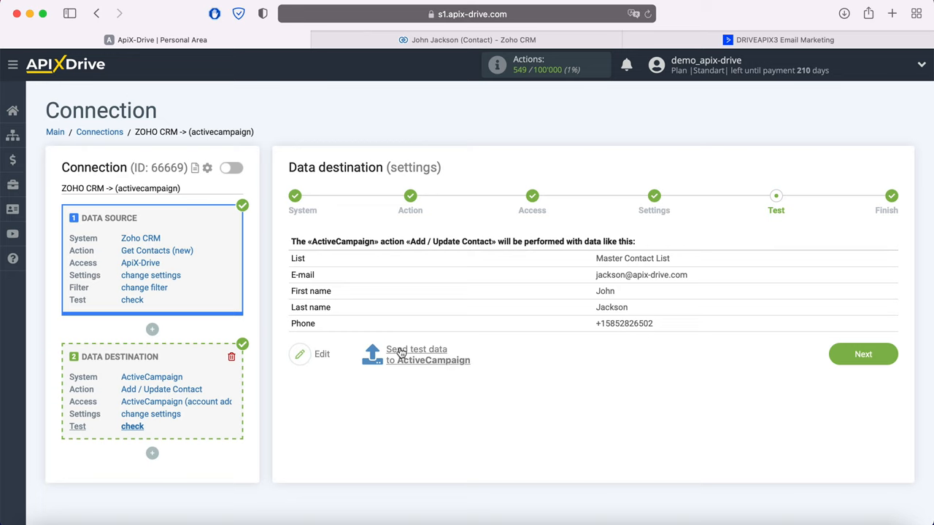
pyautogui.click(417, 354)
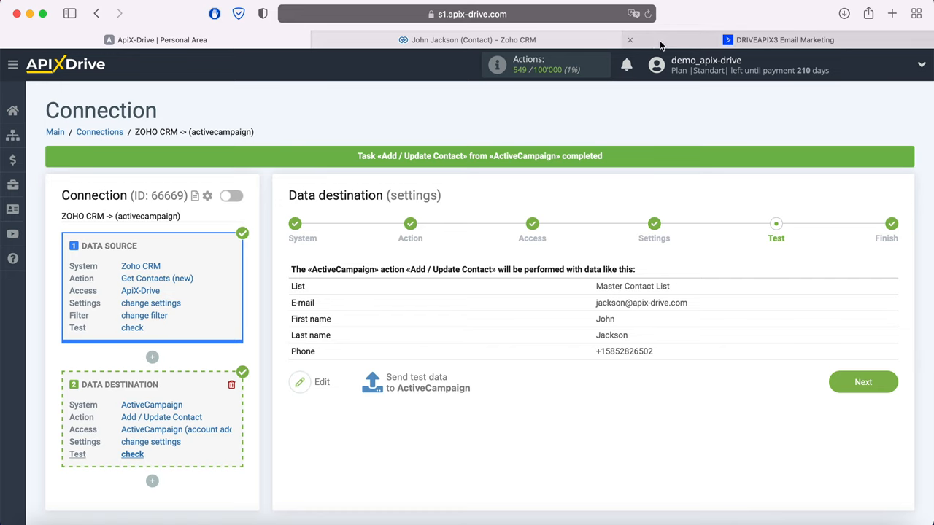
pyautogui.click(785, 39)
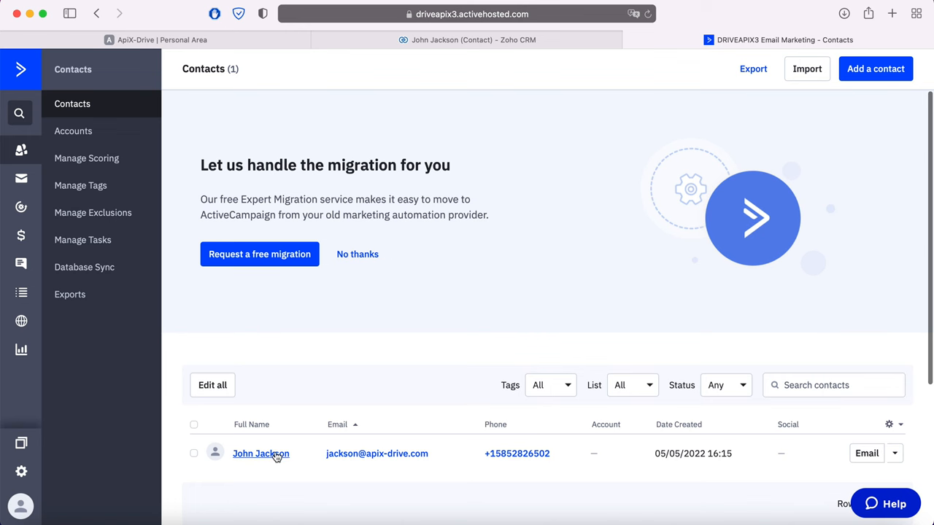
pyautogui.click(260, 452)
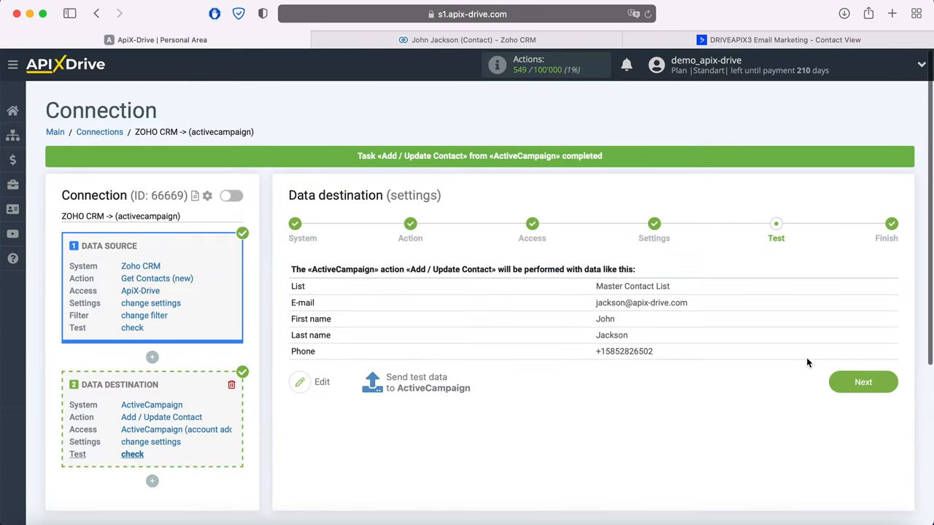
# Finish setup and enable auto-update for the connection at a 5-minute interval
pyautogui.click(864, 383)
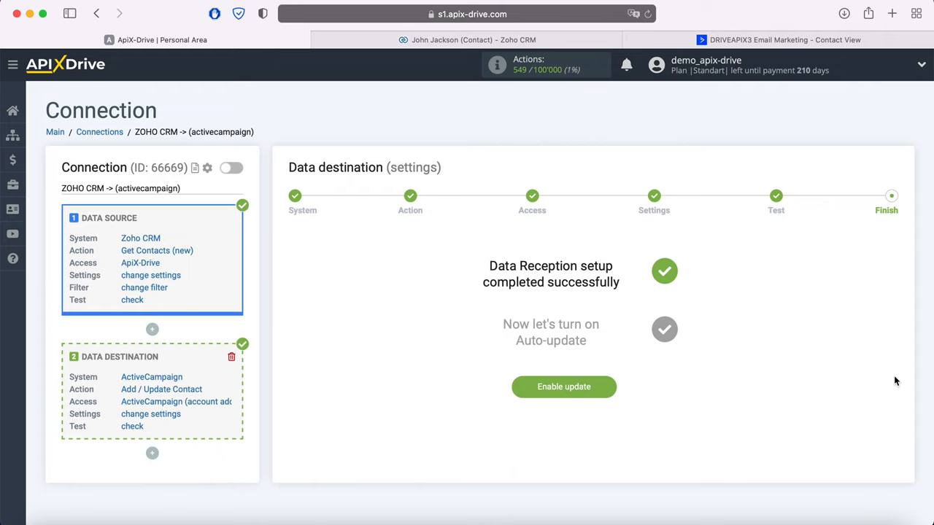
pyautogui.moveTo(802, 388)
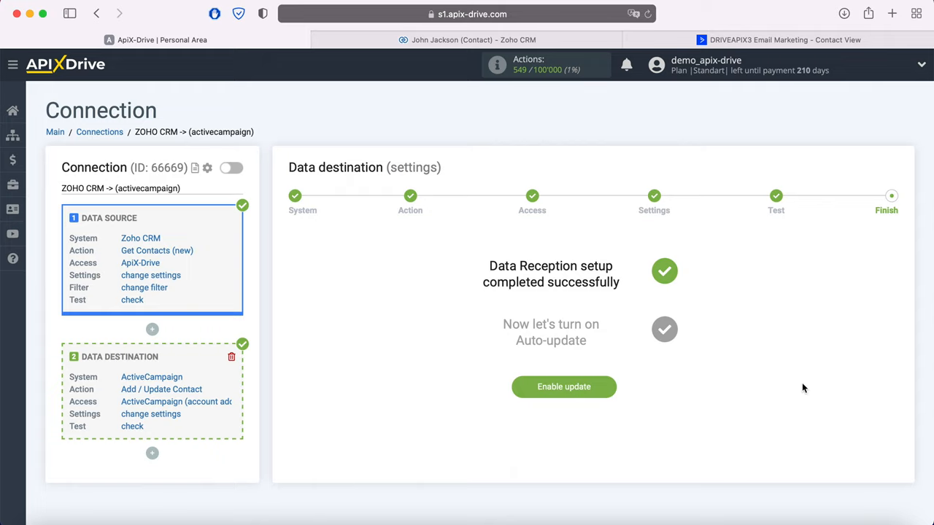
pyautogui.click(563, 386)
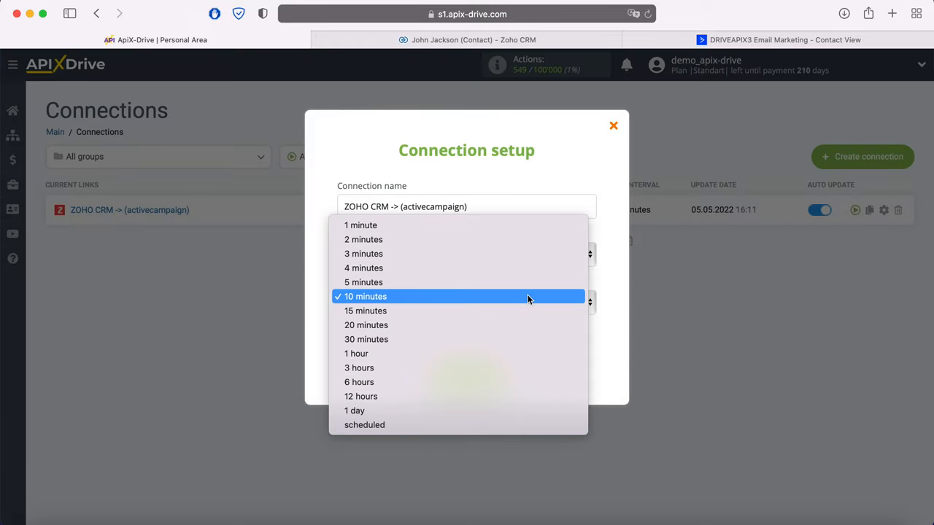
pyautogui.click(362, 283)
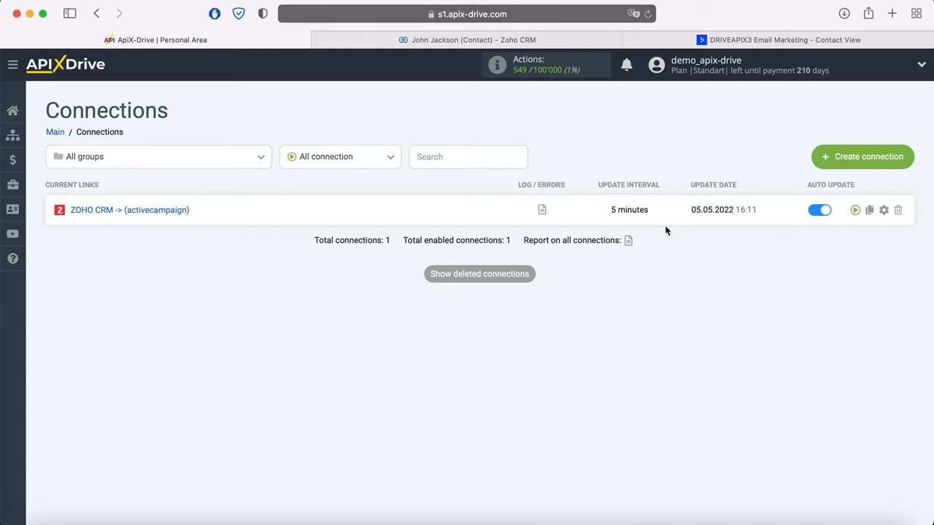
pyautogui.moveTo(642, 274)
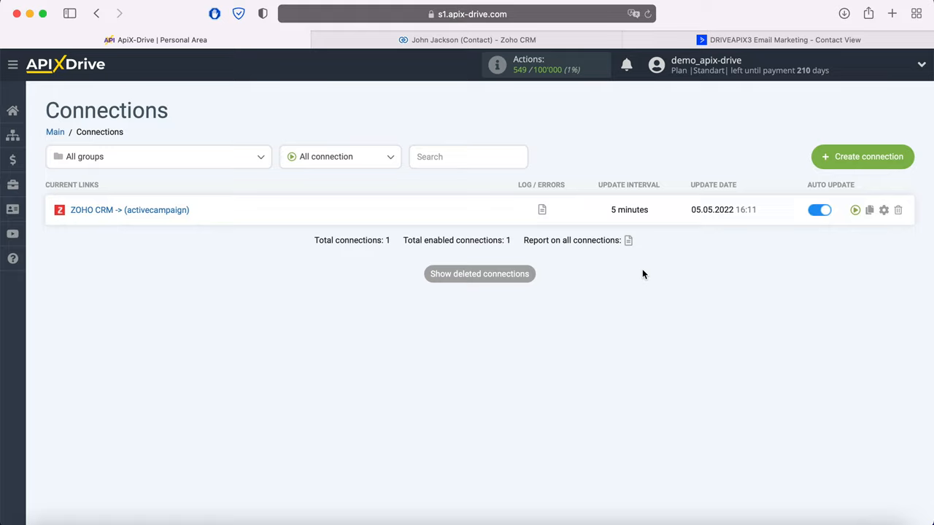